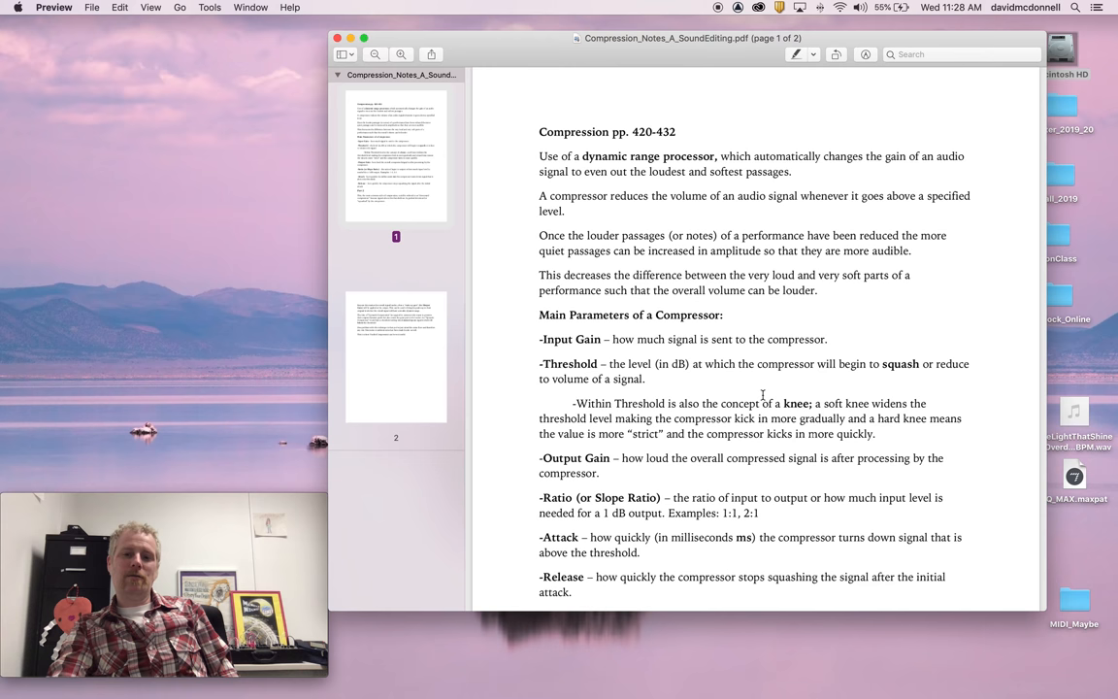
Scroll the Canvas page to the Week 5 Compression module with its drum bounce files.
scroll(down, 3)
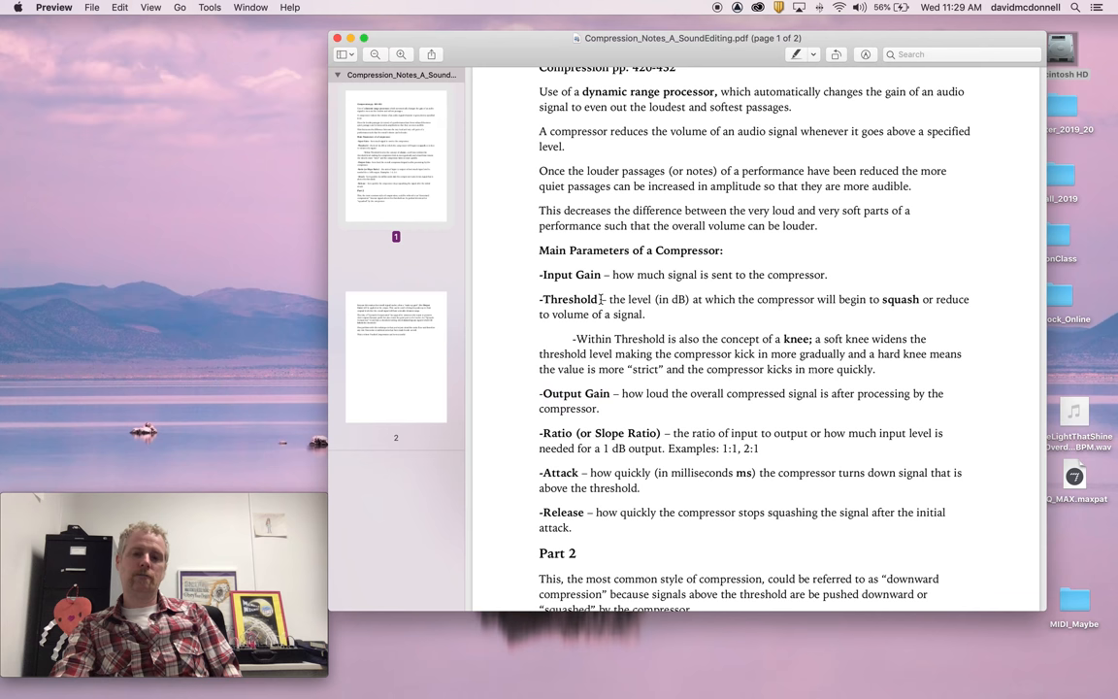
double_click(570, 299)
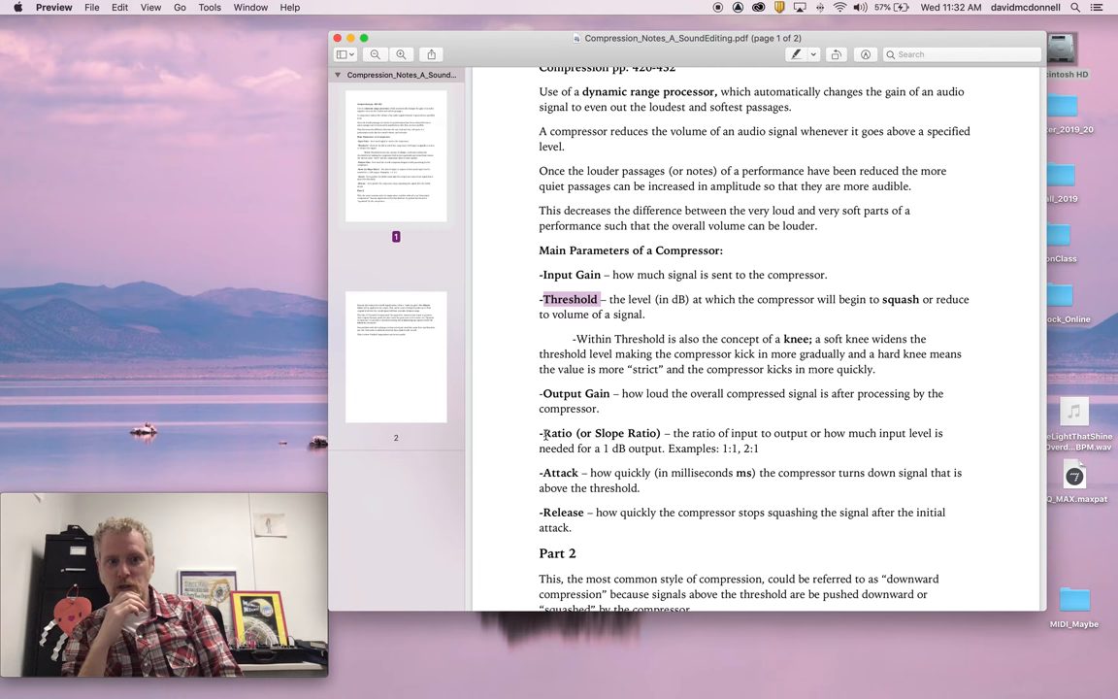
mouse_move(958, 477)
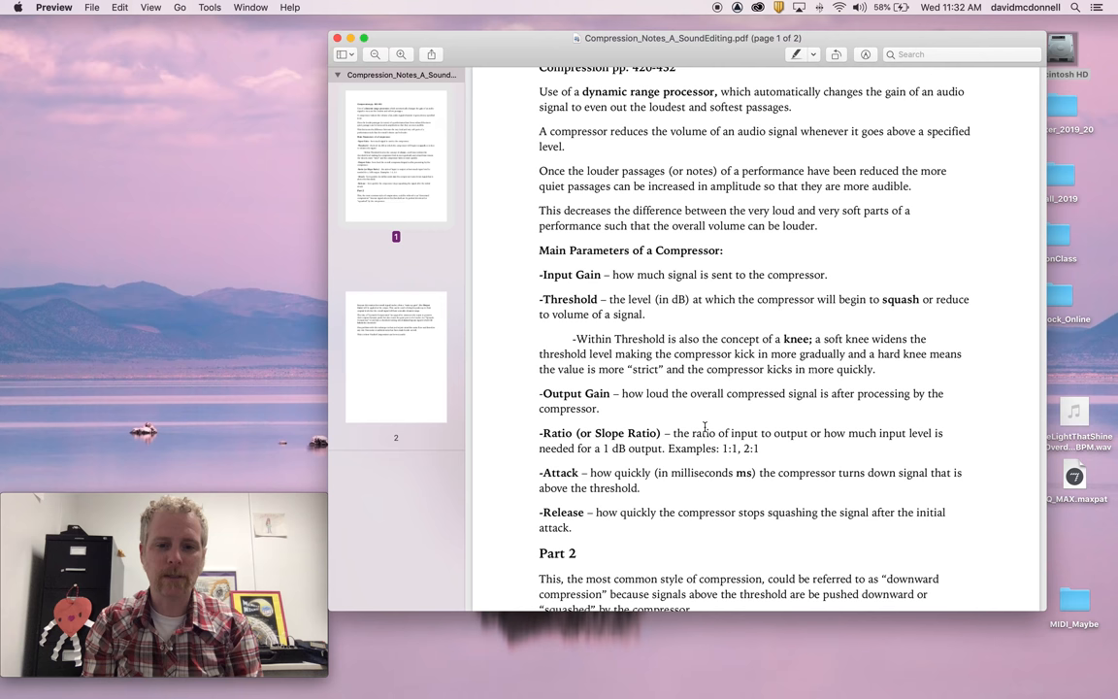
scroll(down, 3)
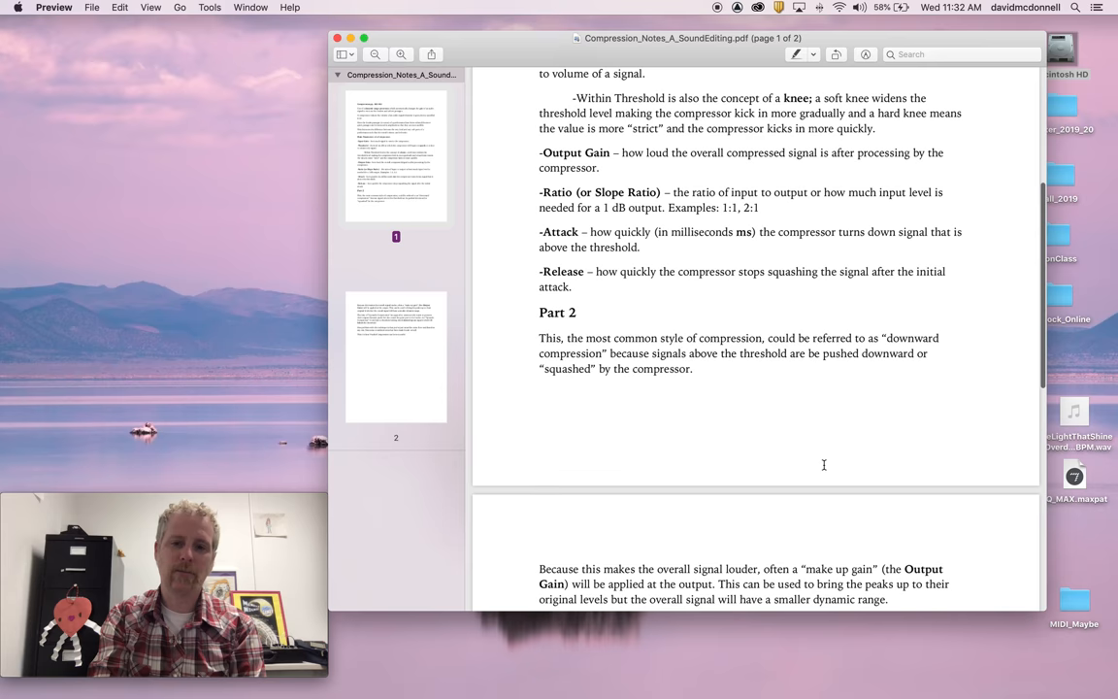
scroll(up, 3)
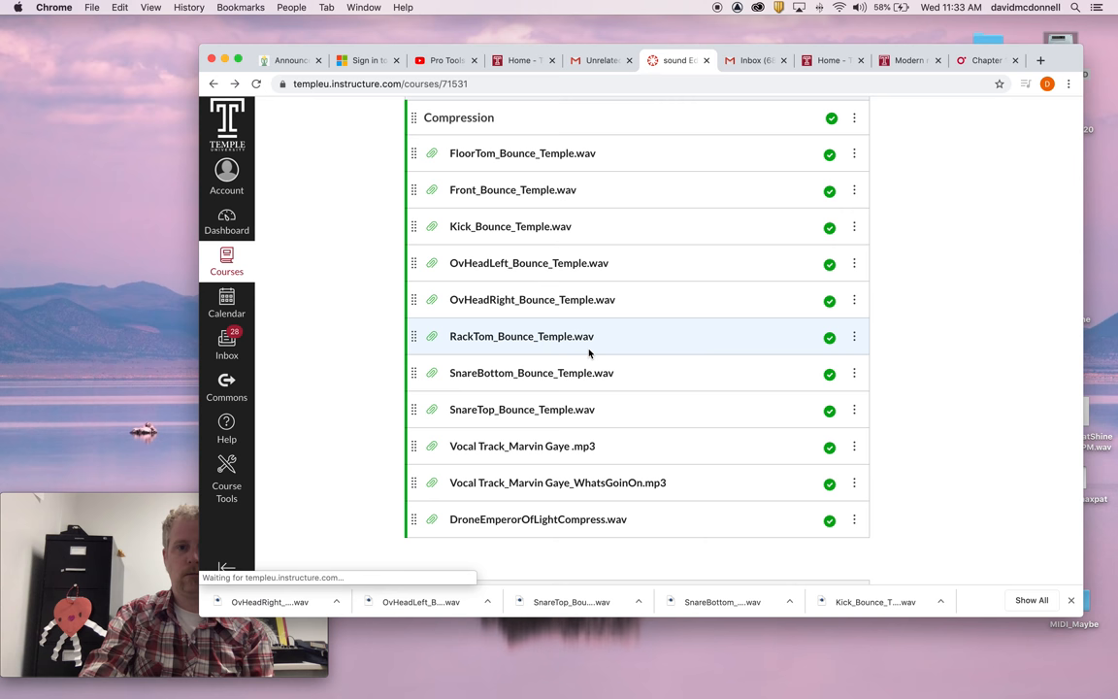
scroll(up, 3)
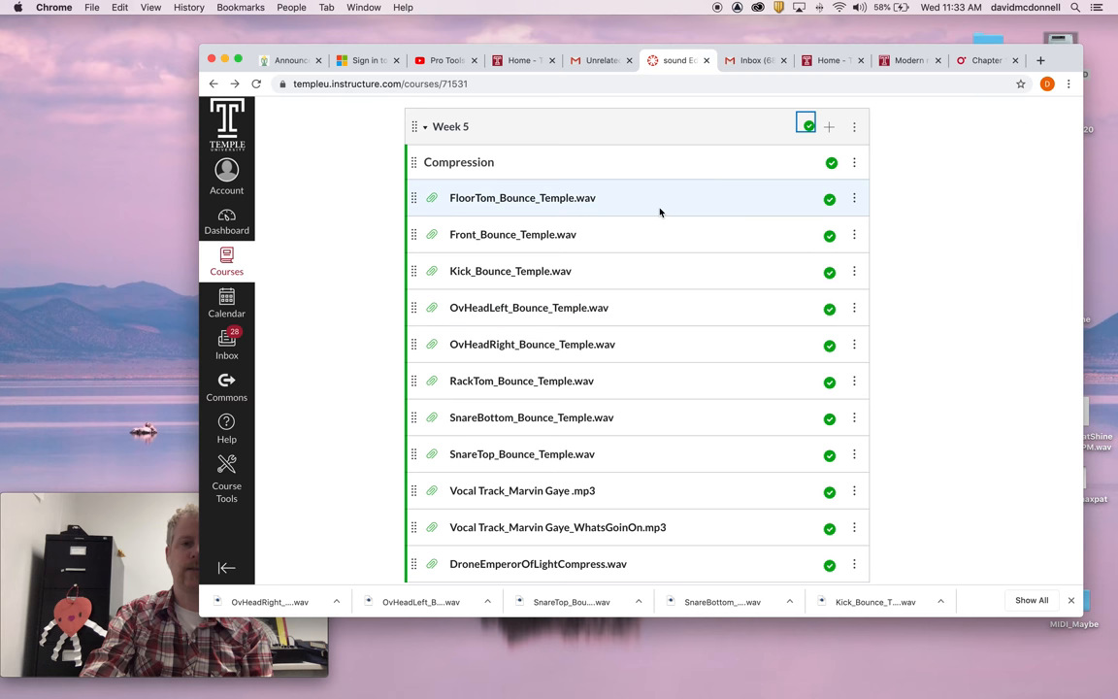
mouse_move(510, 270)
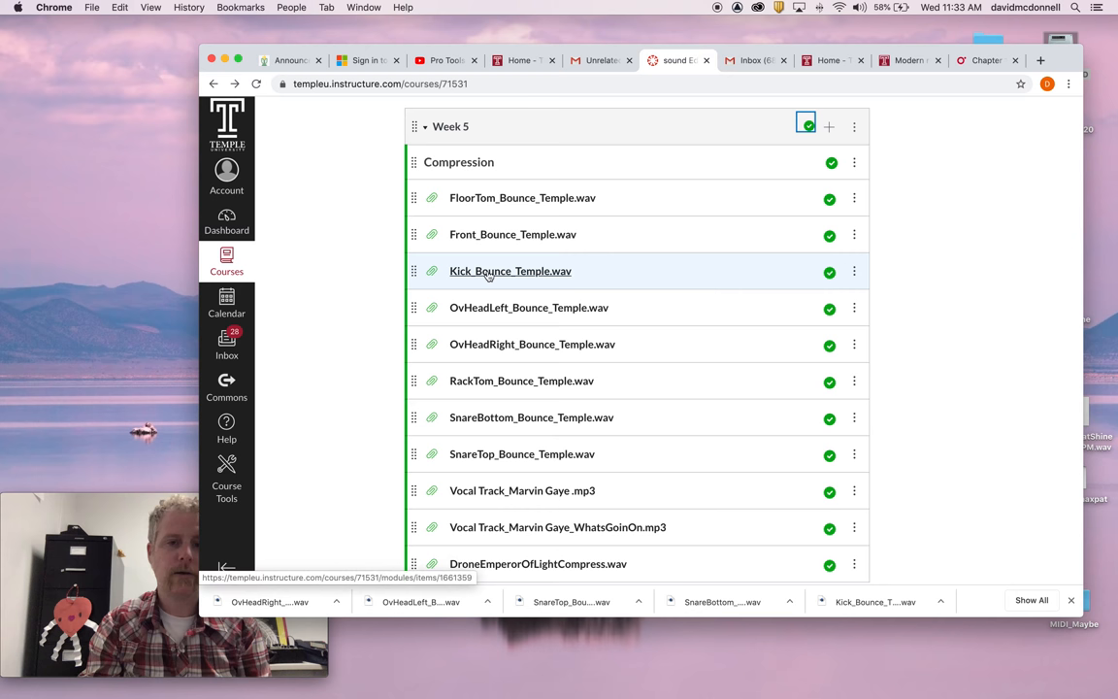
mouse_move(502, 432)
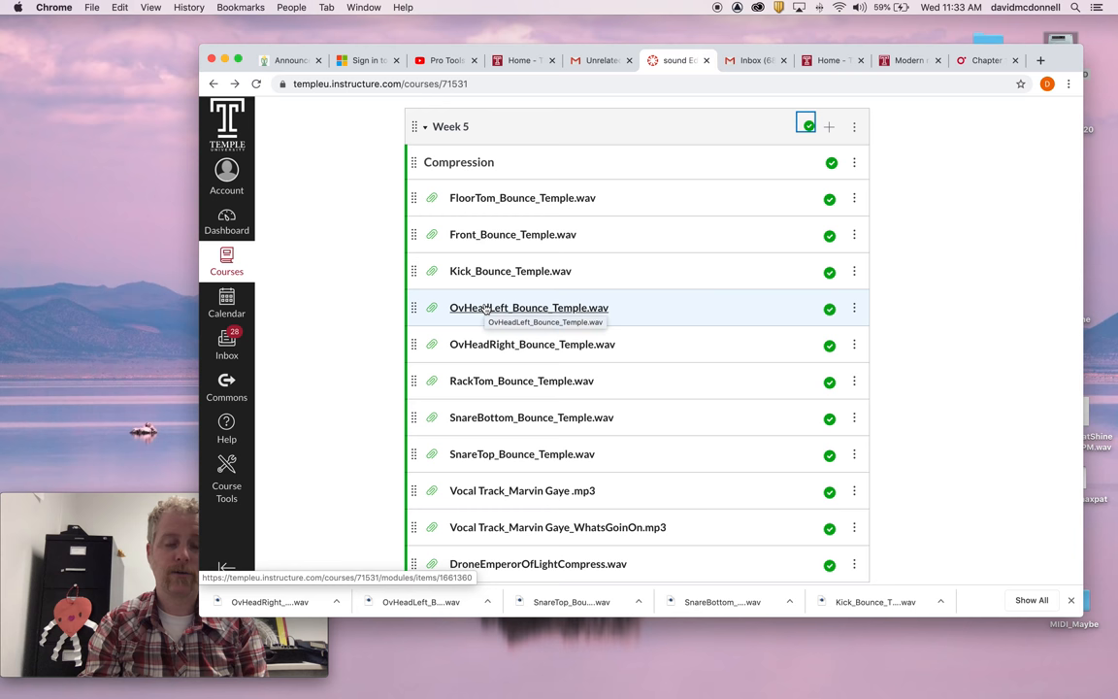
mouse_move(485, 345)
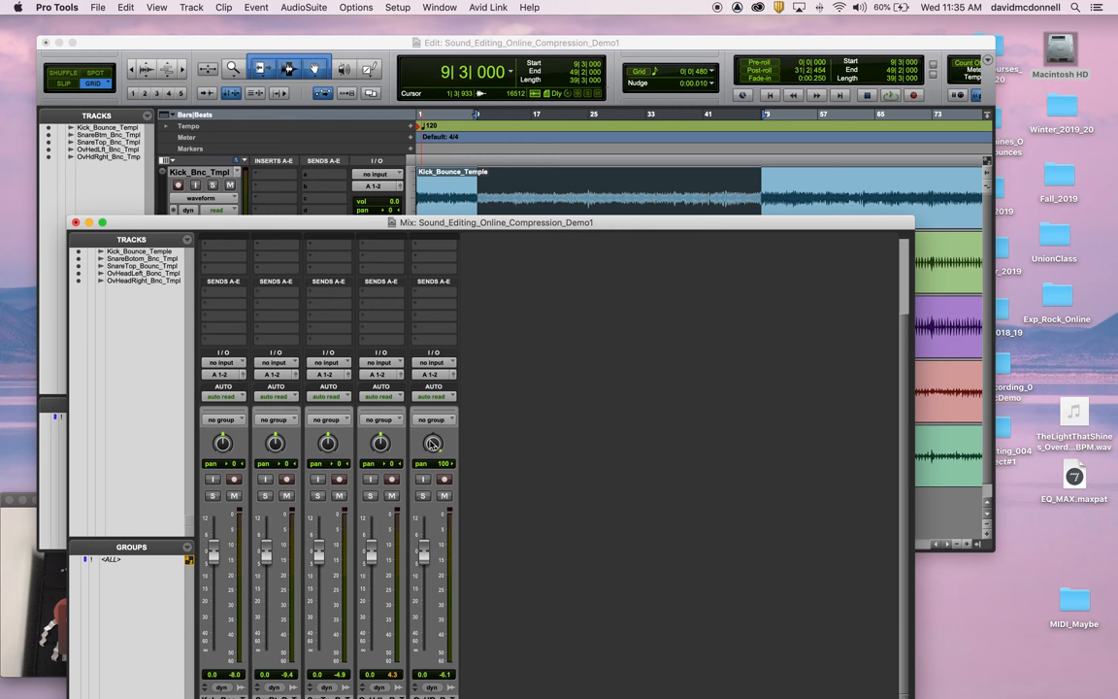
Bring the Edit window with the five drum tracks in front of the mixer.
drag(494, 223, 495, 175)
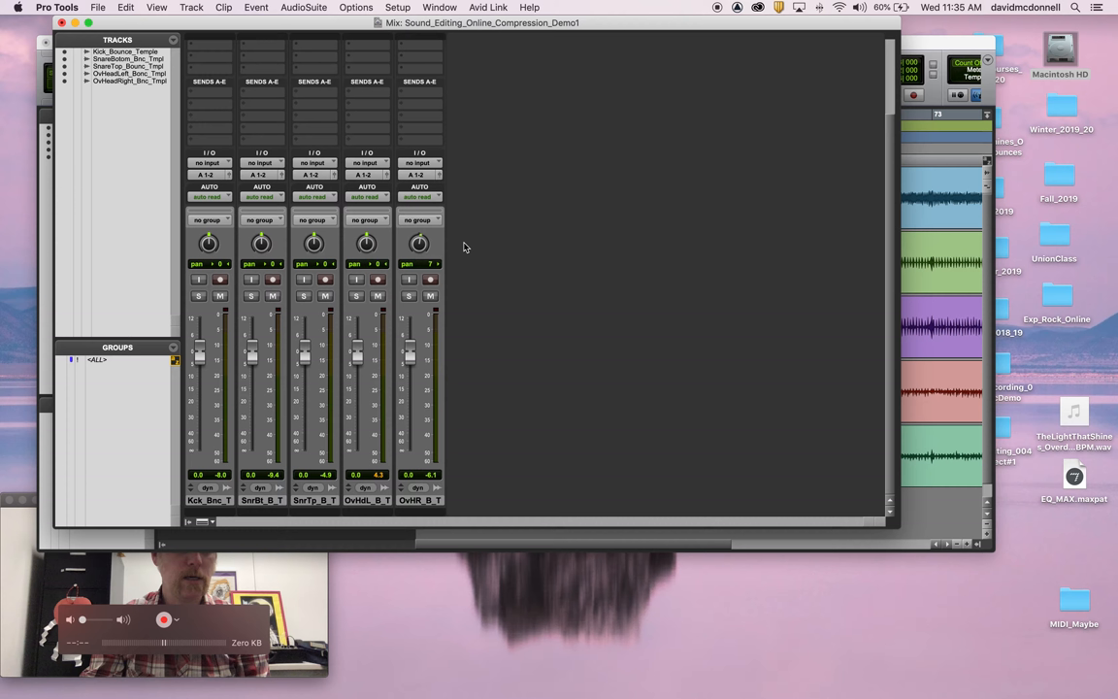
mouse_move(485, 303)
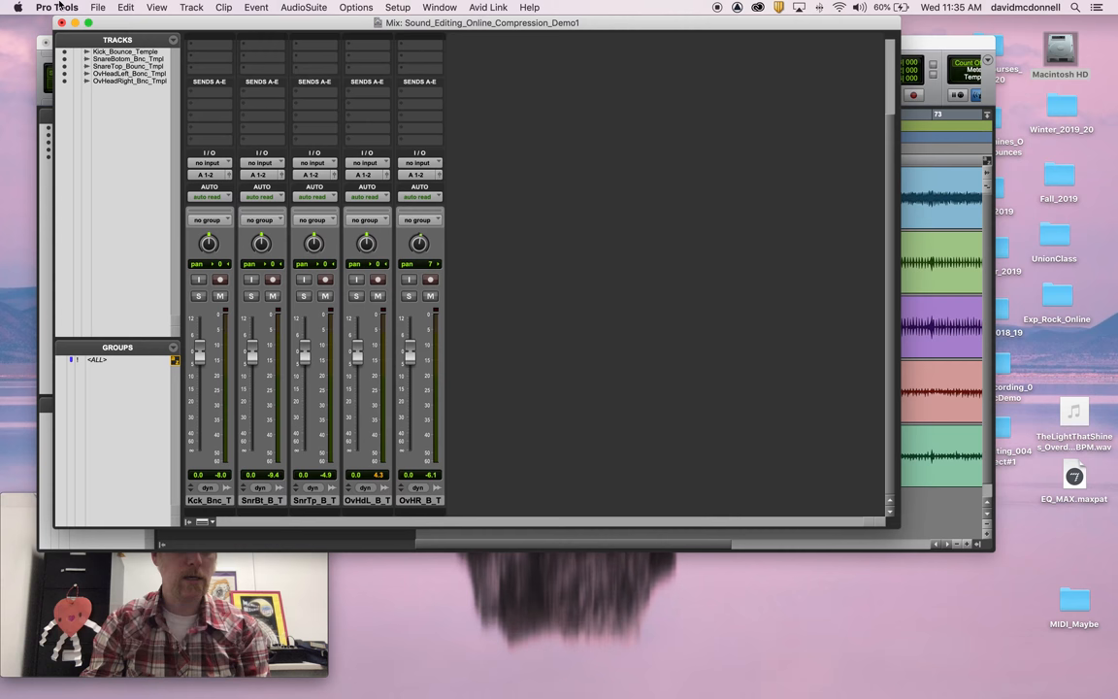
drag(482, 22, 581, 201)
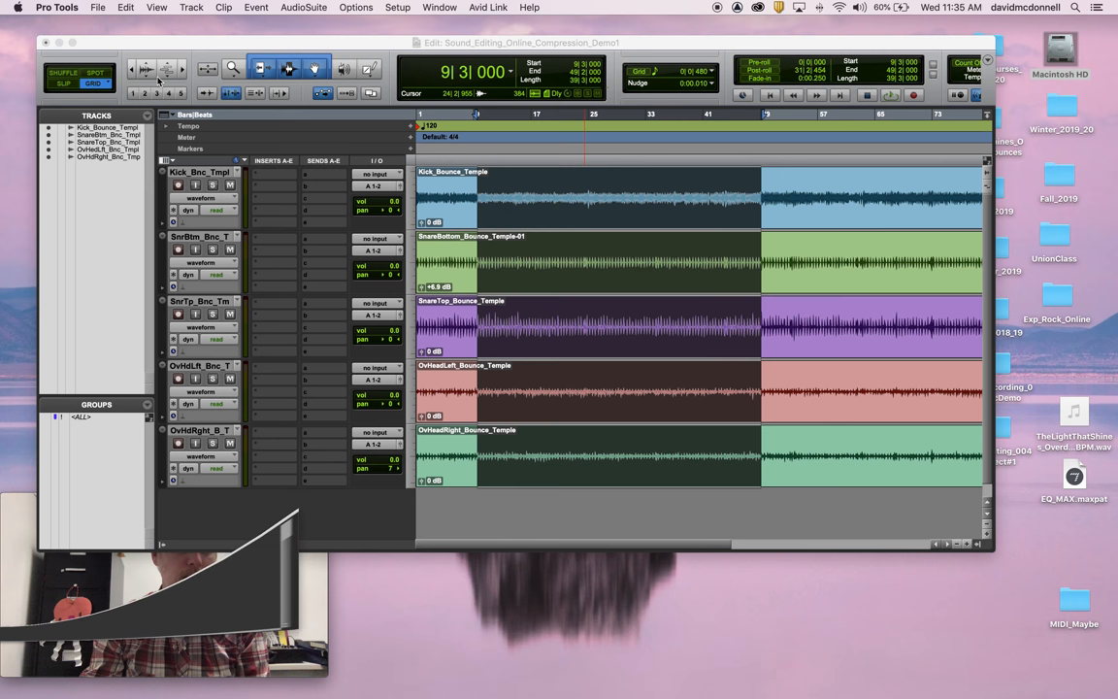
Reposition the Edit window before starting playback of the drum session.
drag(522, 41, 572, 225)
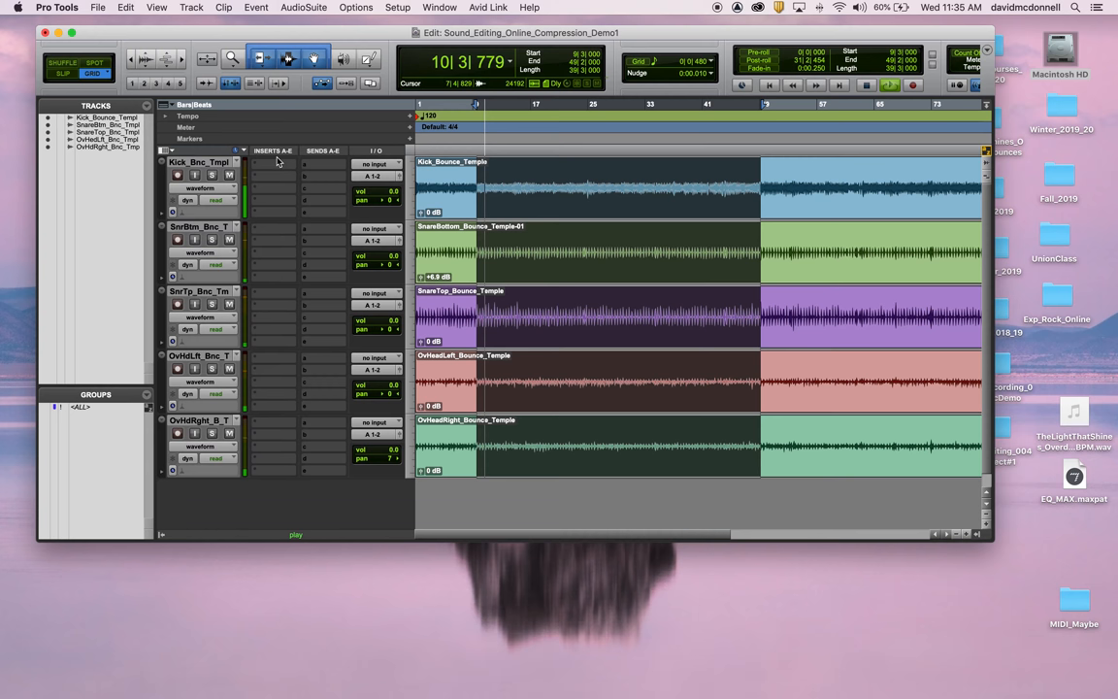
click(212, 174)
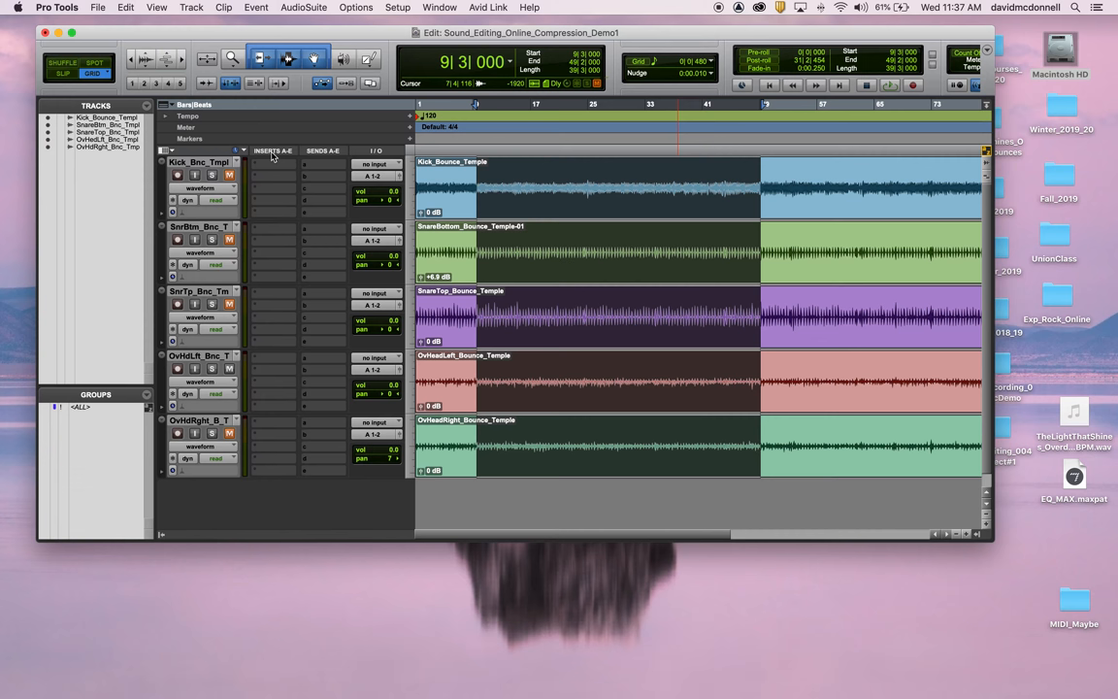
mouse_move(272, 177)
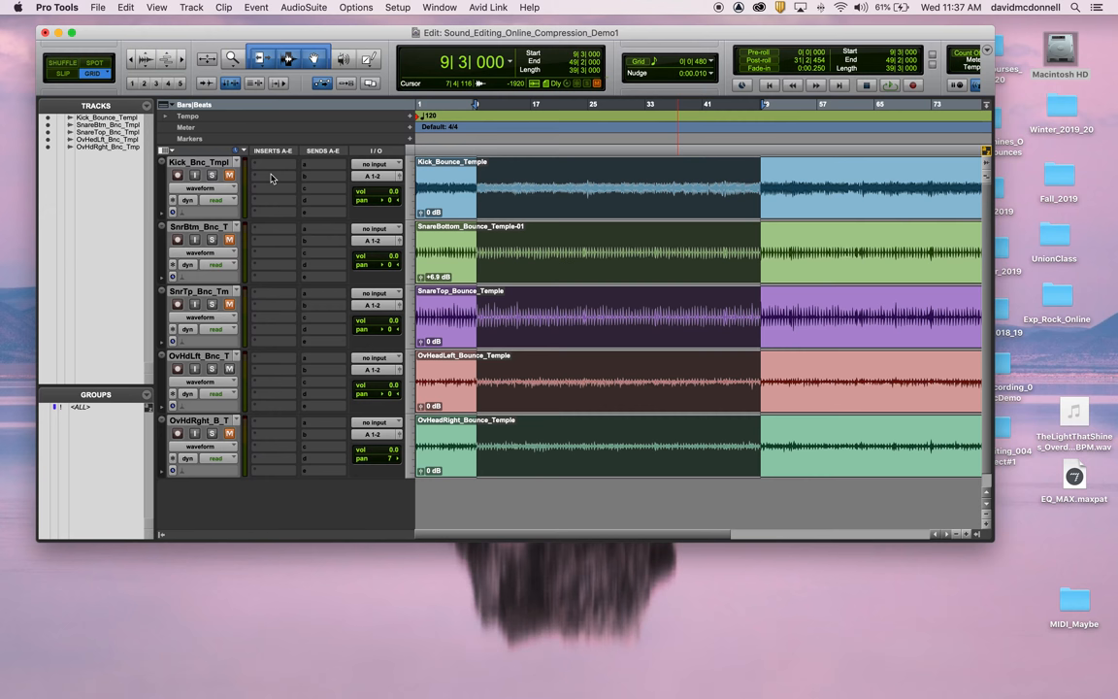
mouse_move(268, 169)
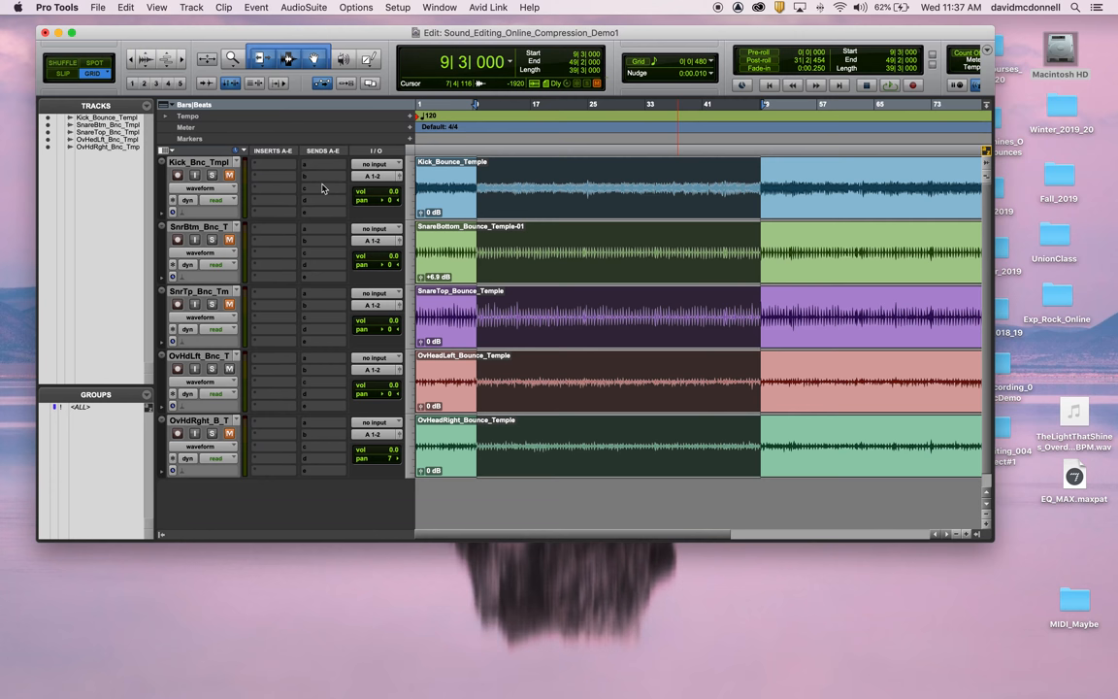
Show the Edit Window View selector's list of track column options.
click(165, 150)
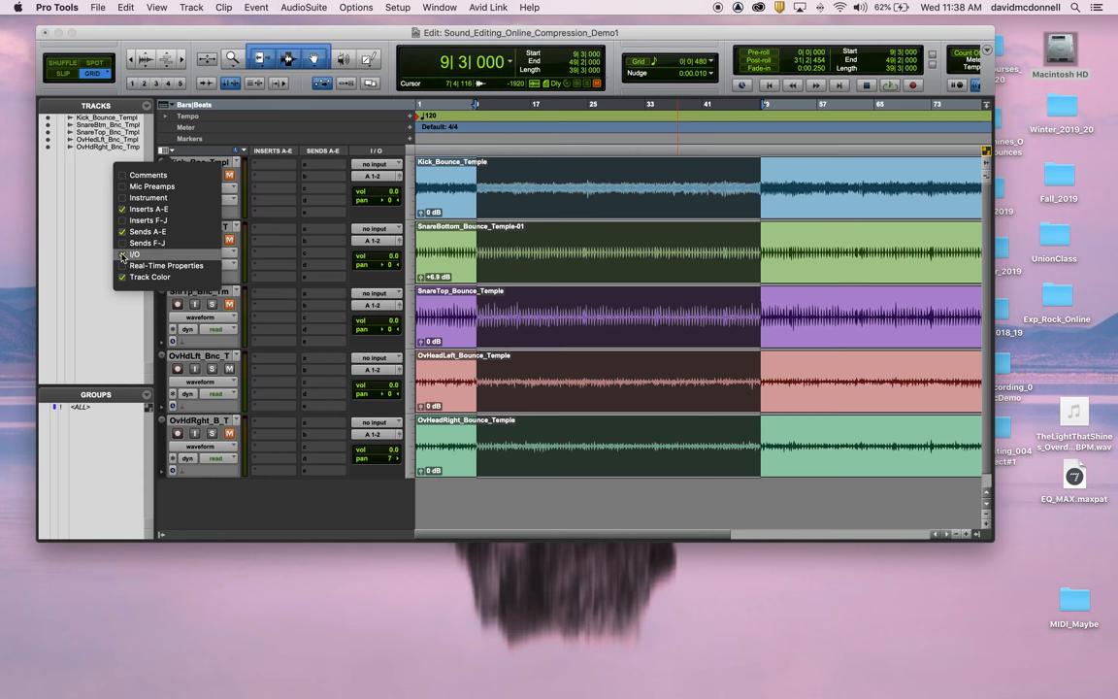
click(123, 220)
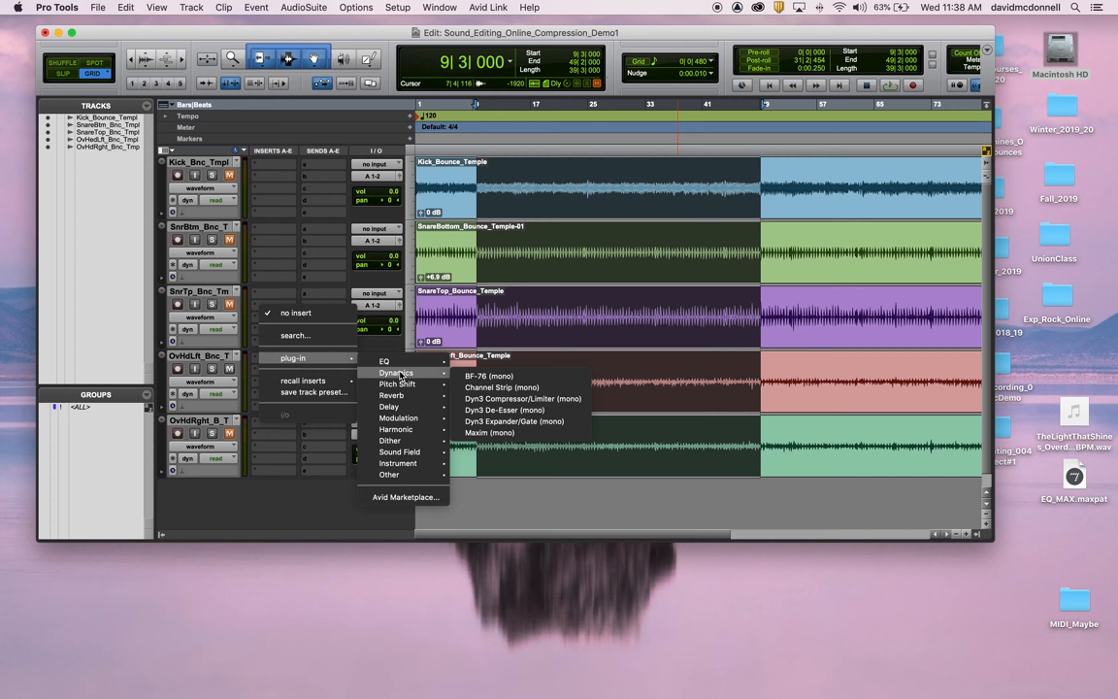
mouse_move(504, 410)
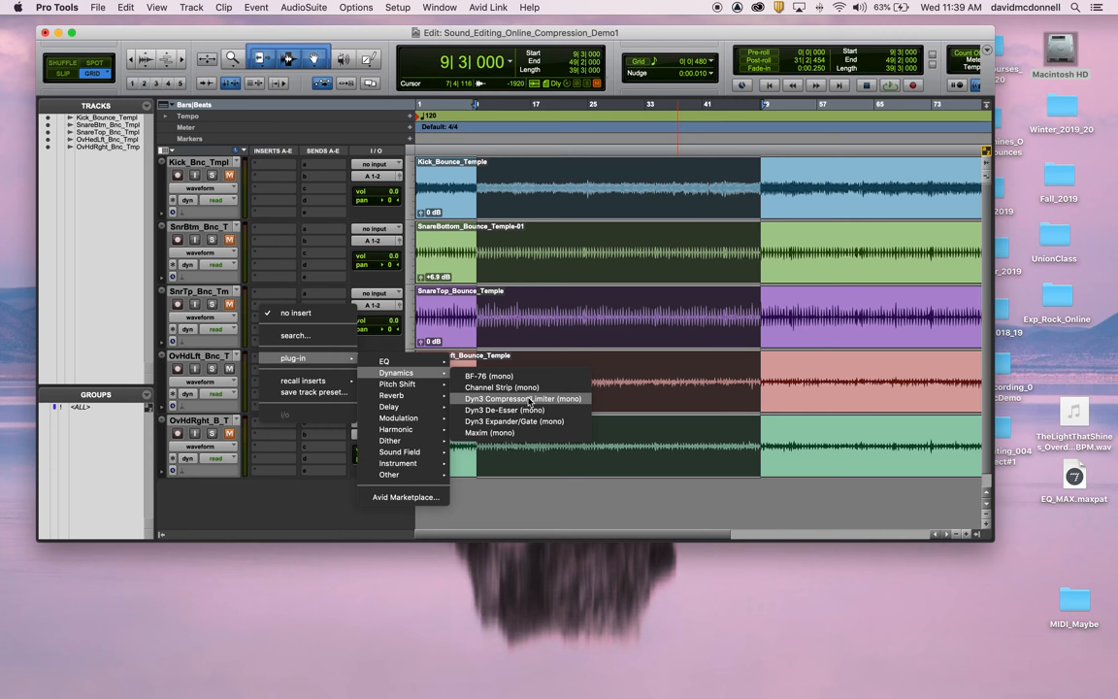
mouse_move(315, 359)
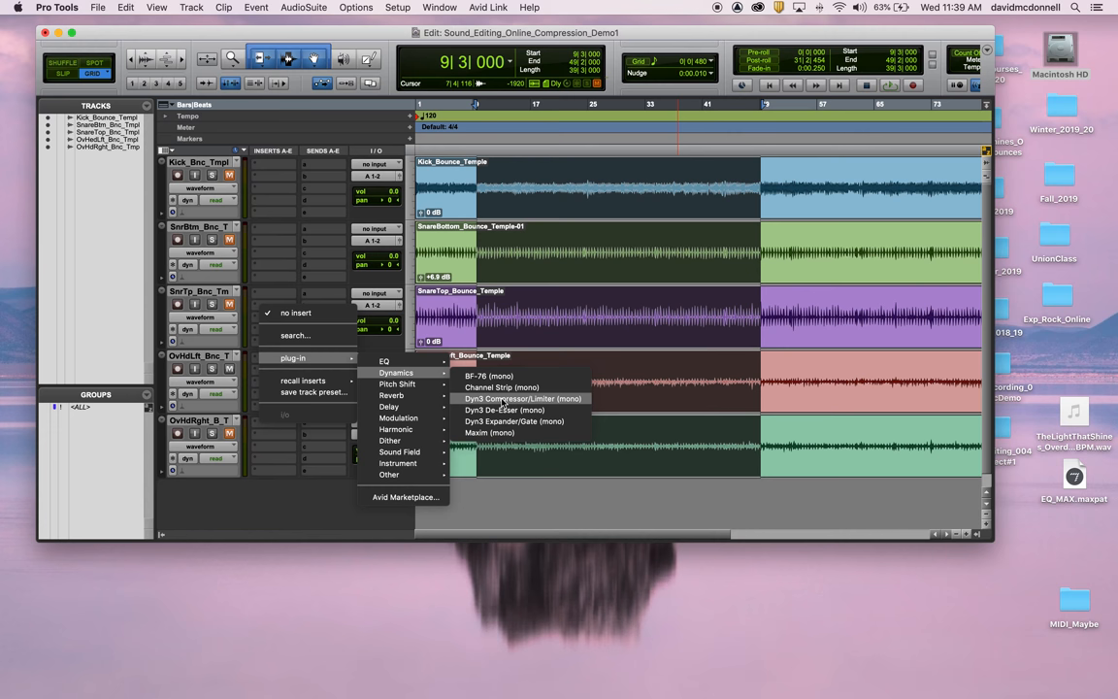
Insert Dyn3 Compressor/Limiter on the left overhead and set its threshold near -44.6 dB.
click(522, 398)
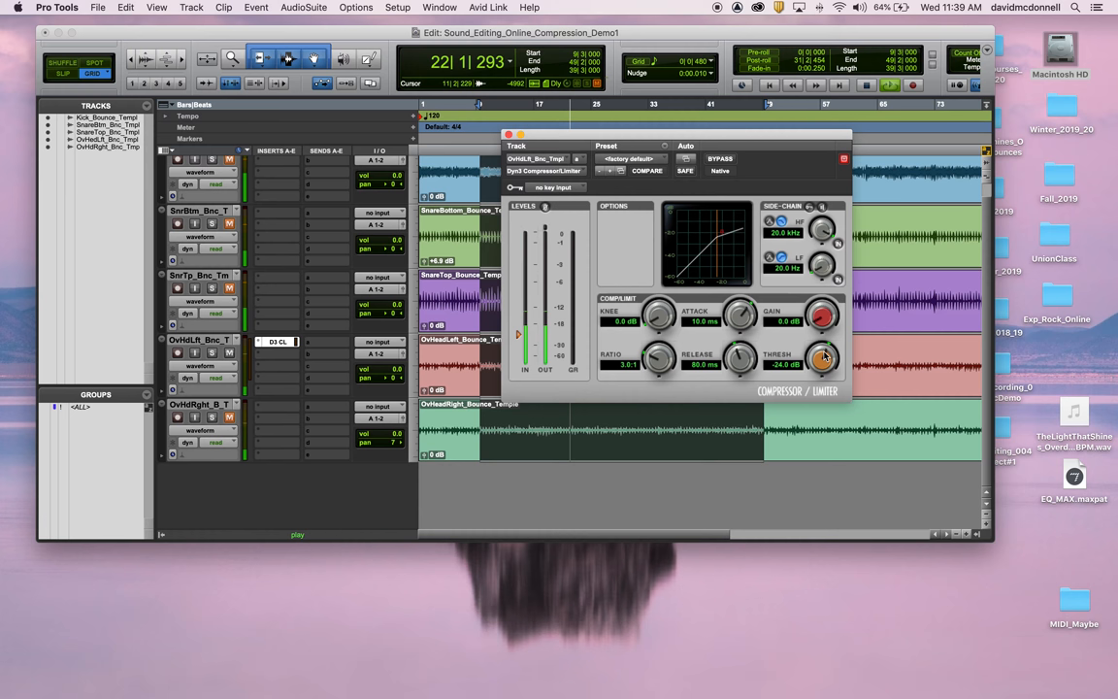
drag(822, 359, 822, 373)
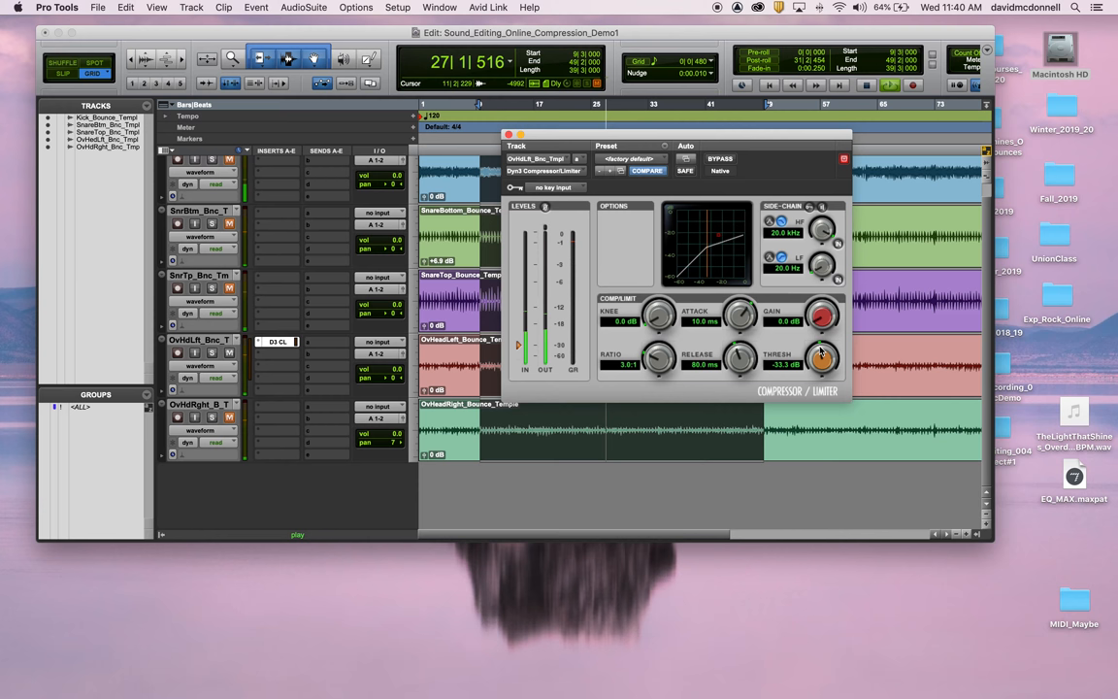
drag(822, 359, 822, 364)
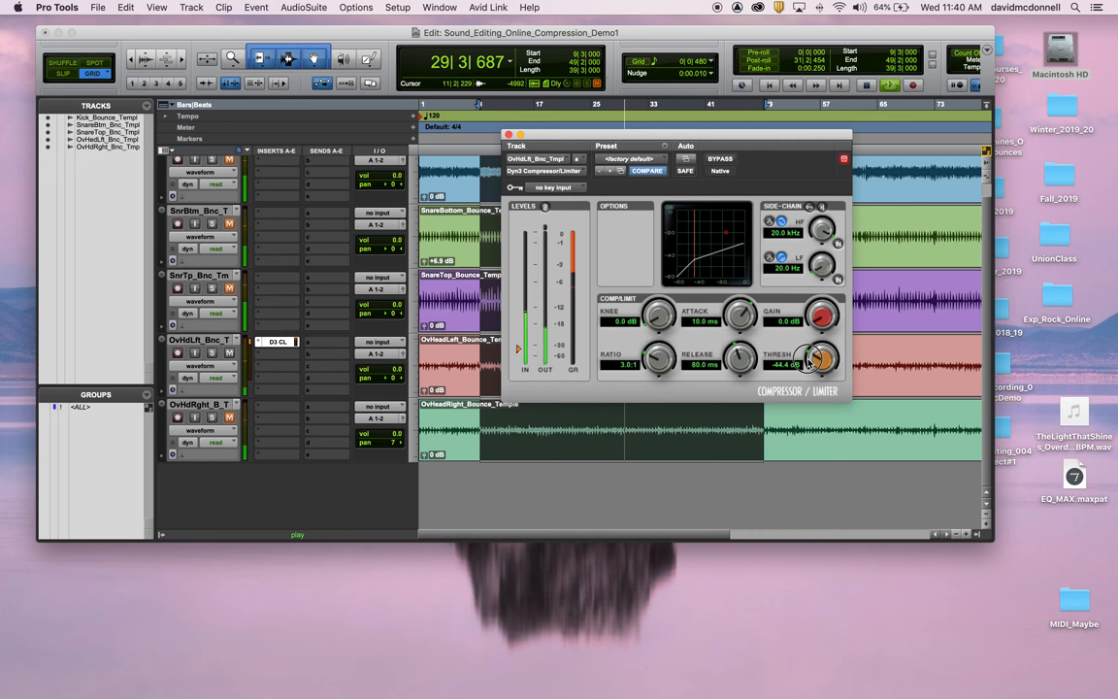
drag(820, 359, 821, 364)
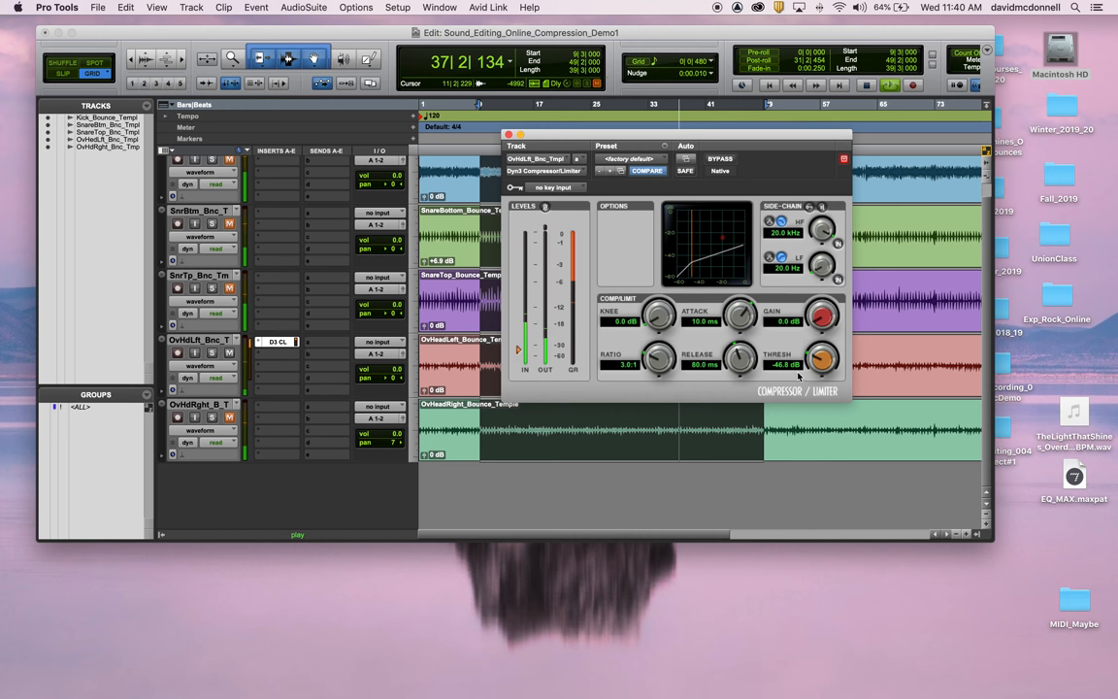
drag(823, 359, 823, 350)
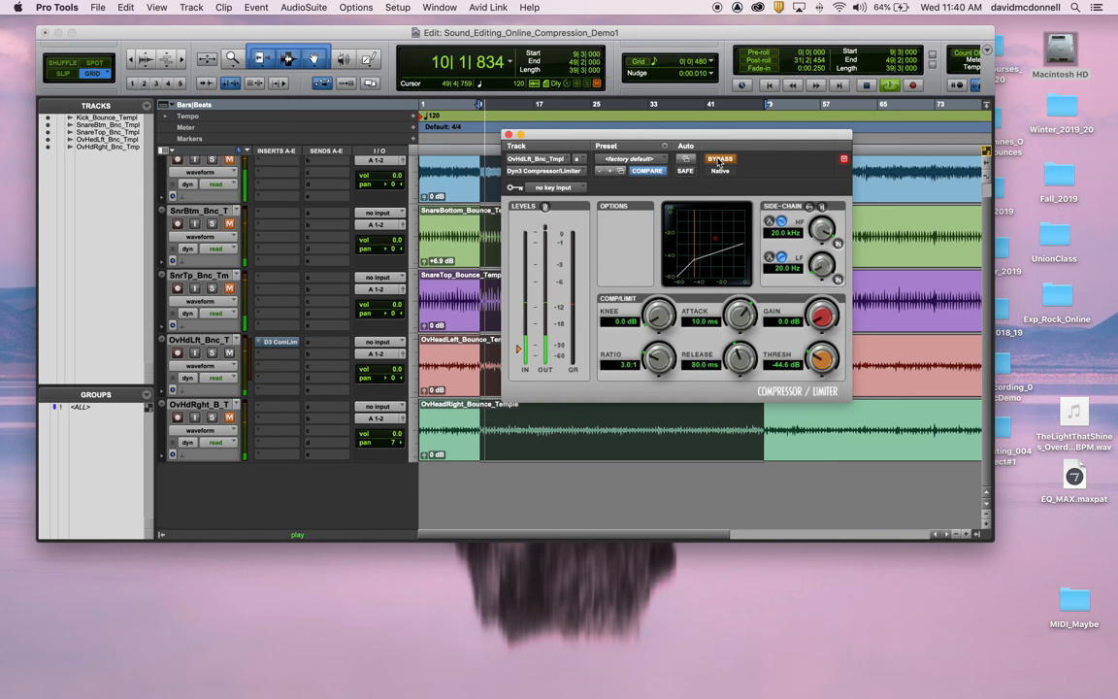
Turn bypass off so the left overhead compressor is active again.
click(720, 158)
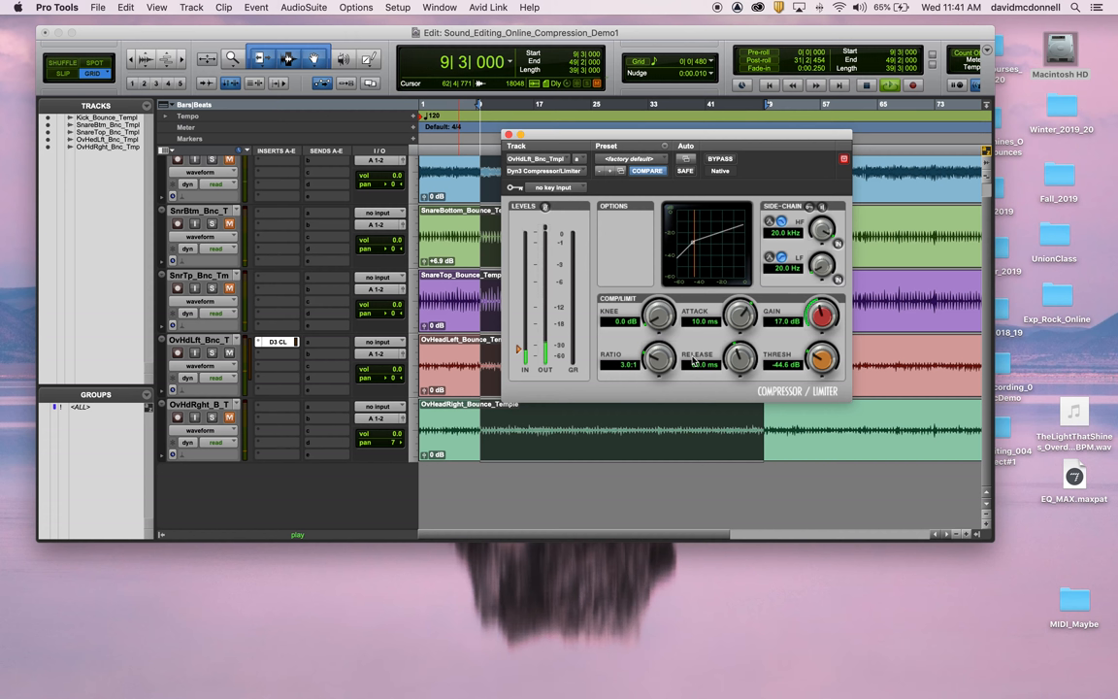
Toggle bypass on the left overhead compressor to A/B against the dry signal.
click(720, 158)
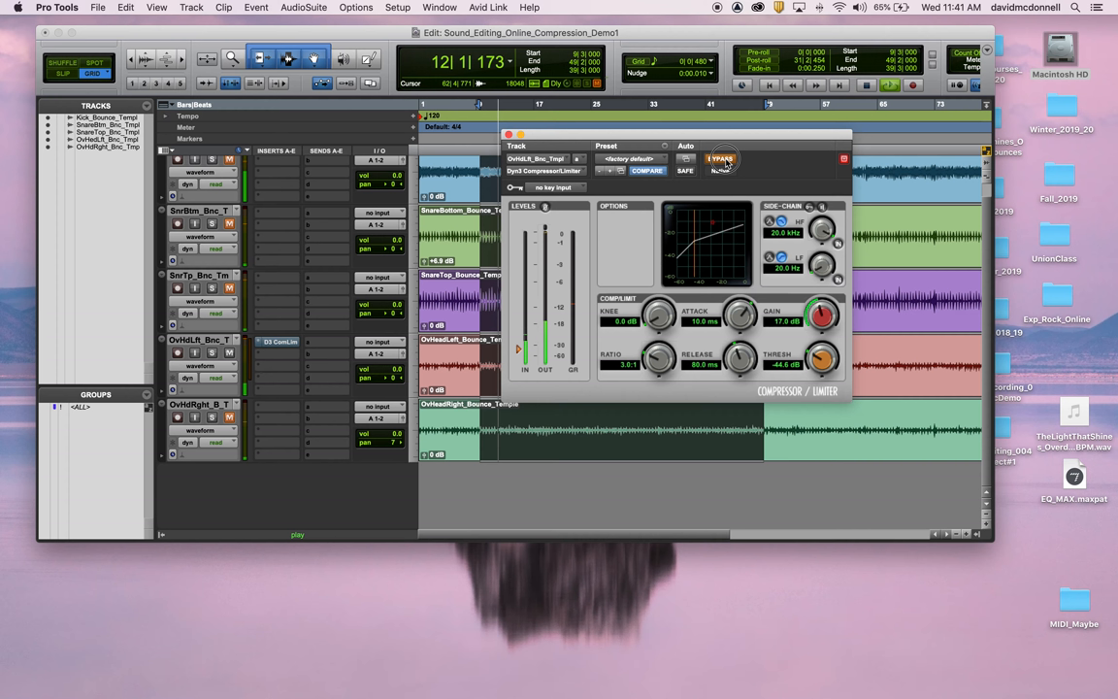
click(721, 158)
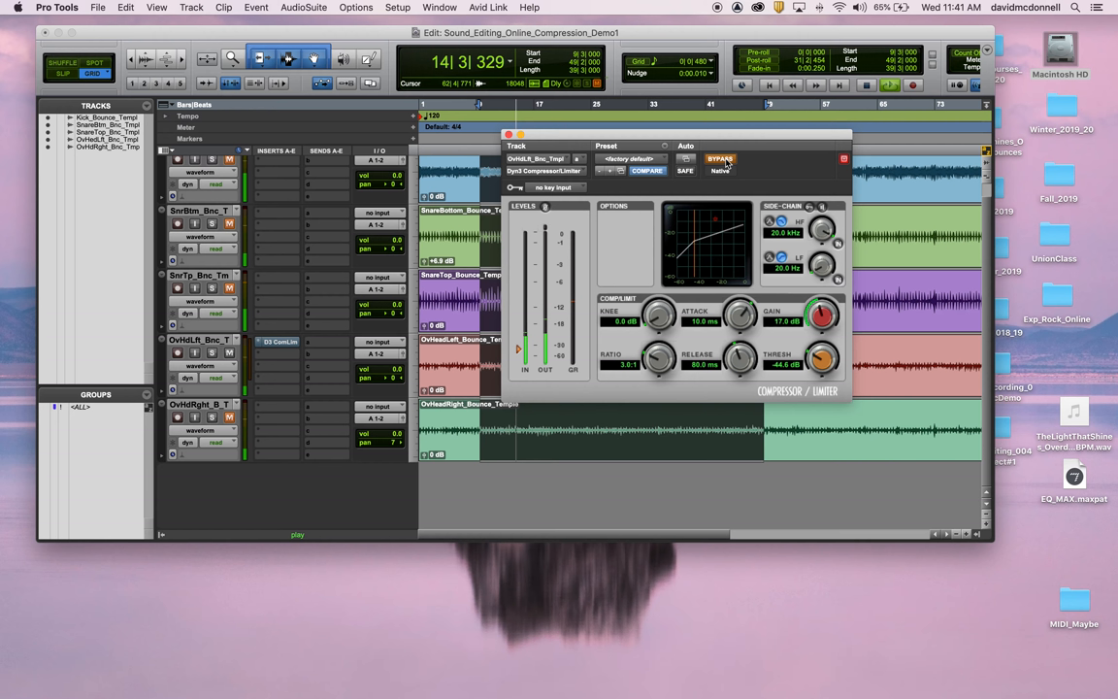
mouse_move(720, 159)
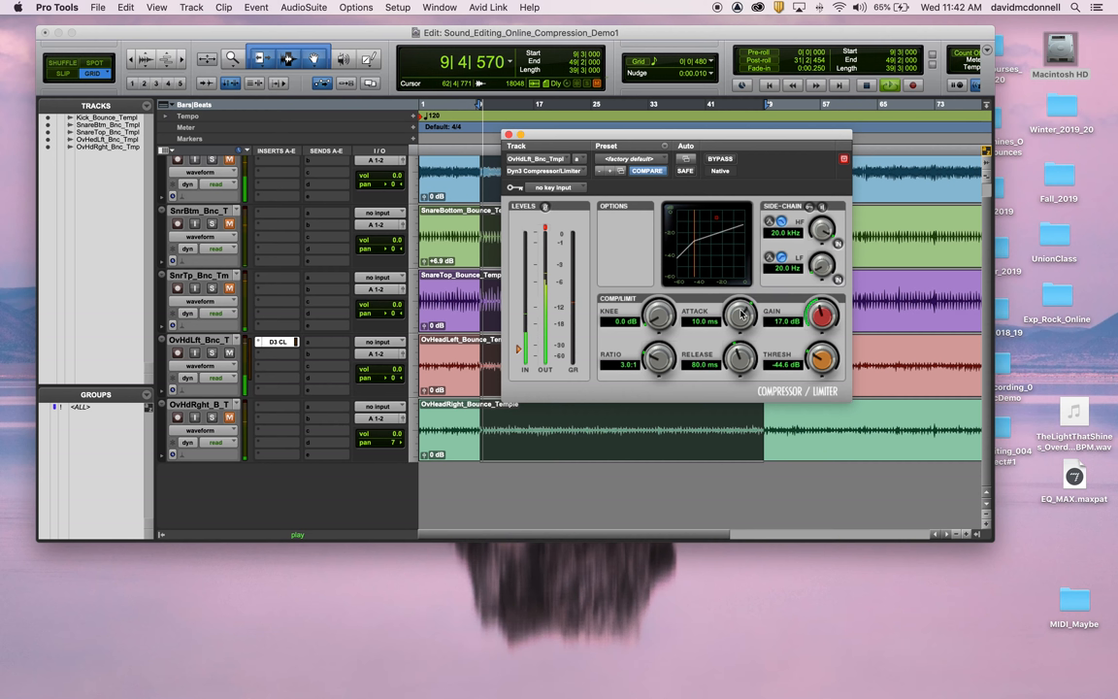
Adjust the attack up to about 104 ms, then settle it around 46 ms.
drag(739, 318, 727, 330)
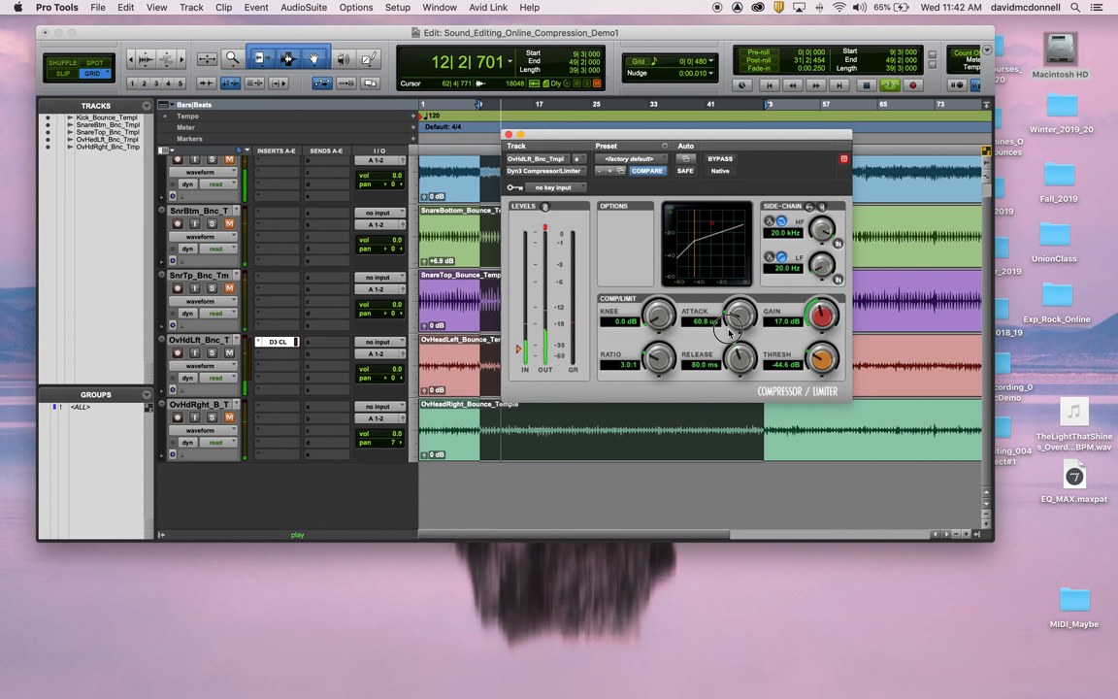
drag(740, 315, 739, 296)
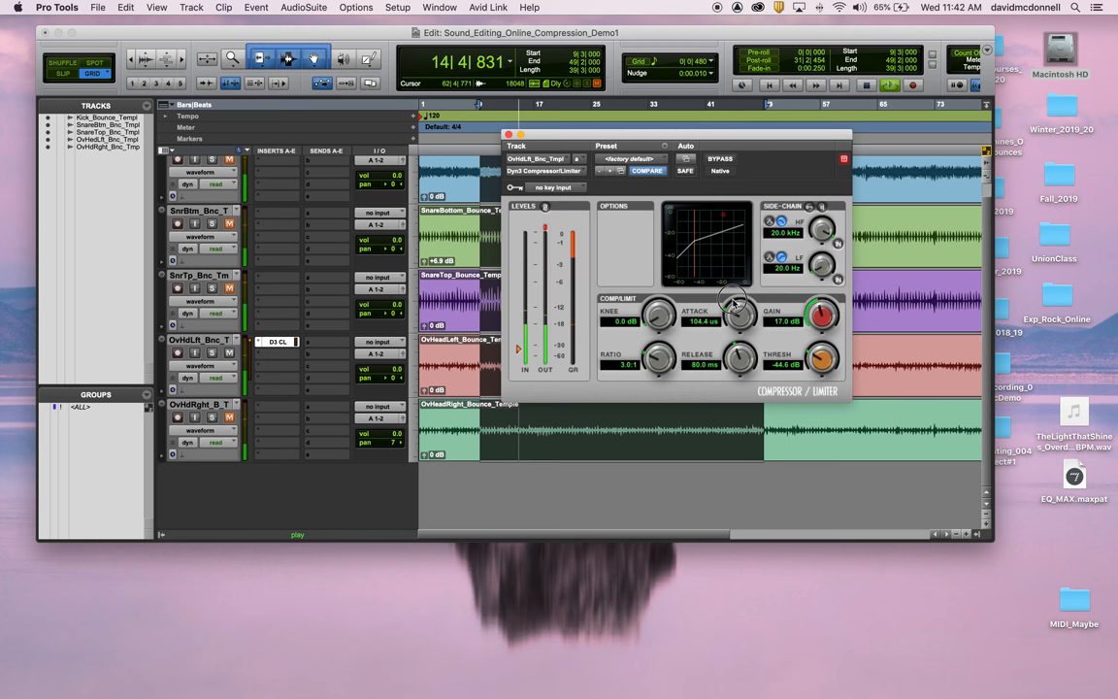
drag(741, 310, 741, 287)
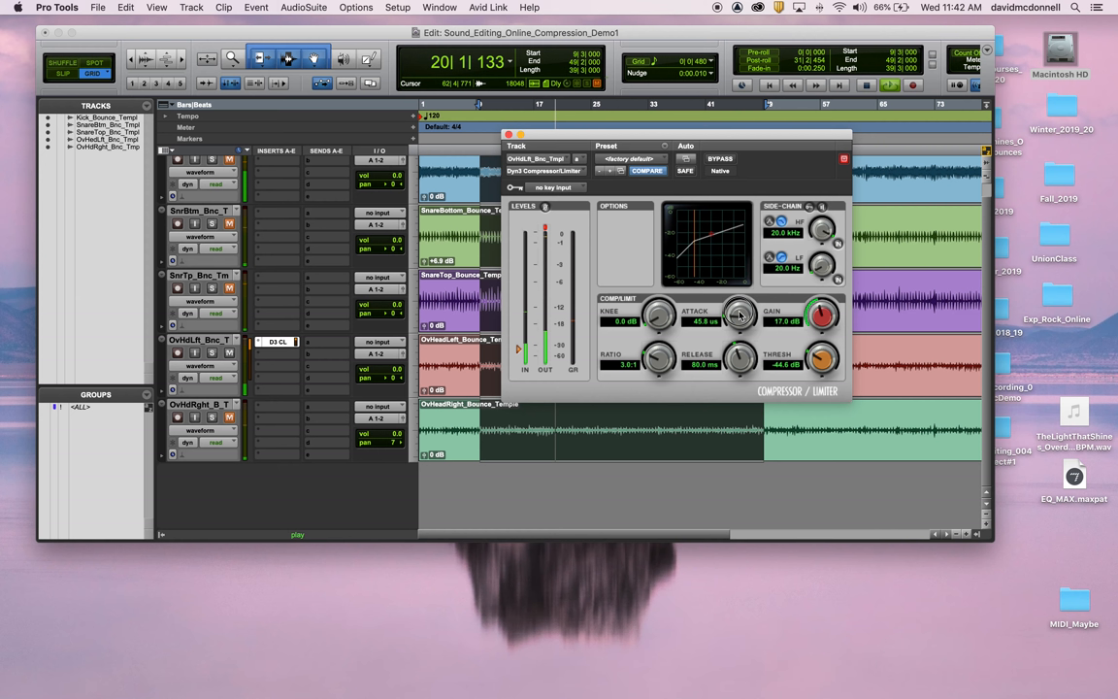
drag(740, 315, 739, 291)
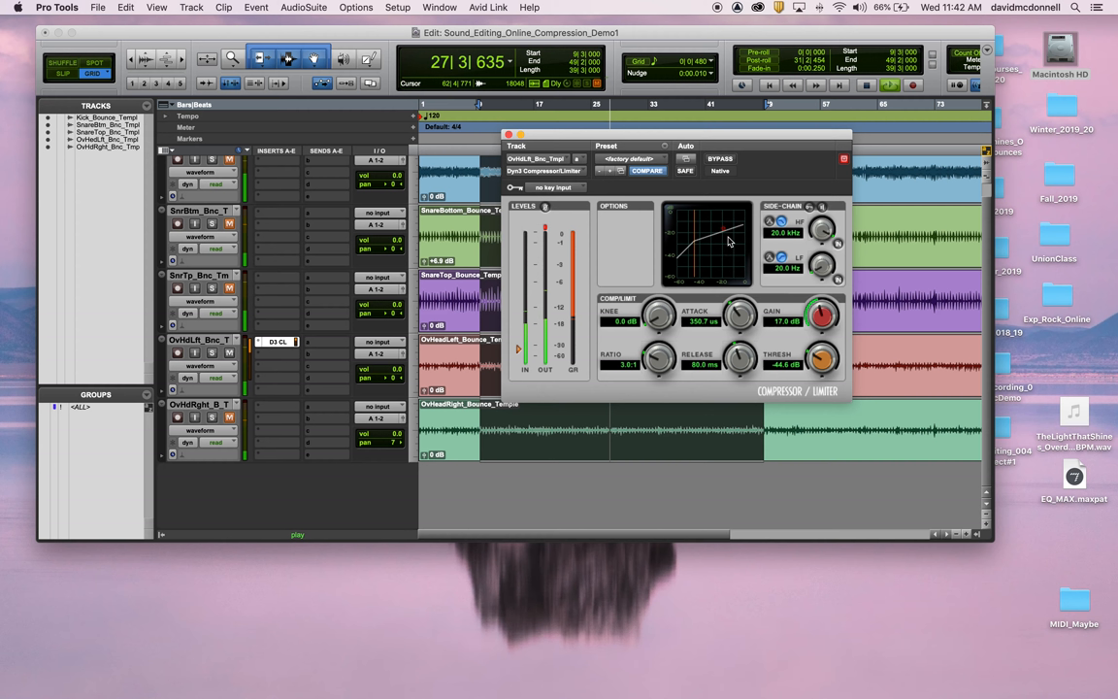
Raise the compression ratio through 8.5:1 up to 15.4:1.
drag(660, 359, 670, 325)
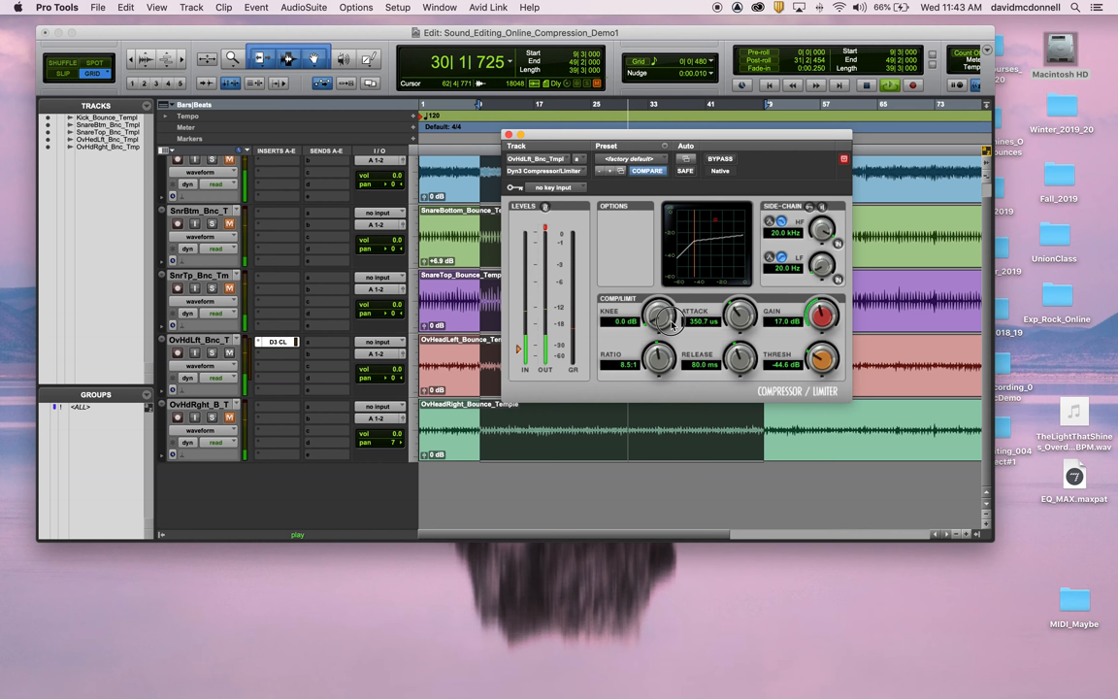
drag(660, 357, 664, 349)
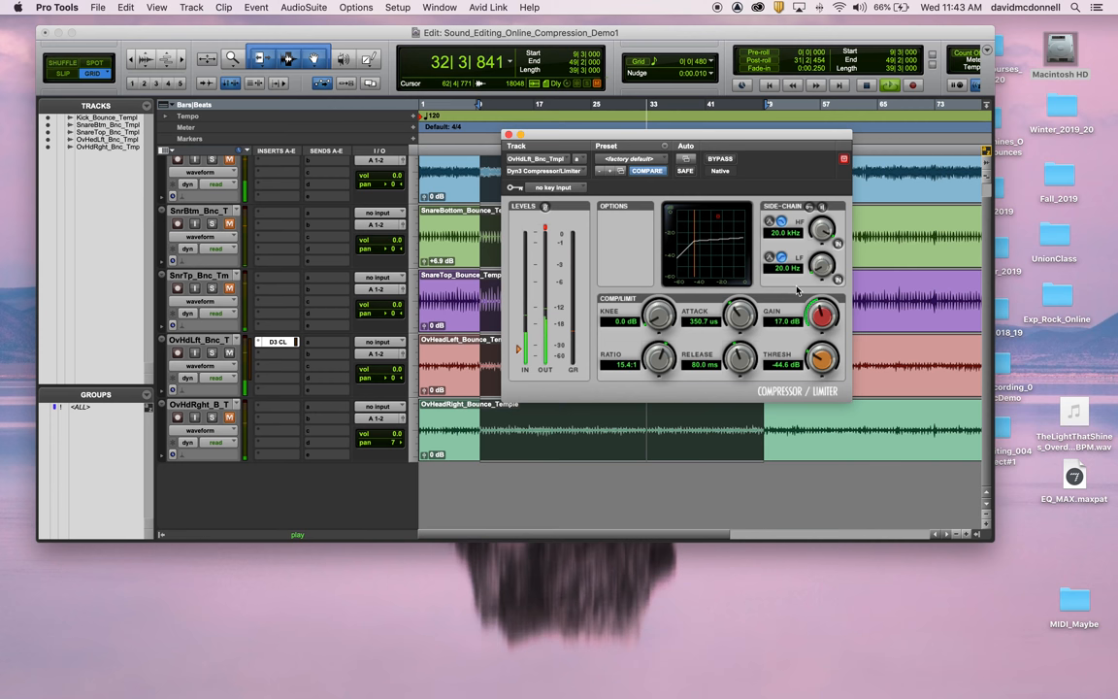
click(720, 158)
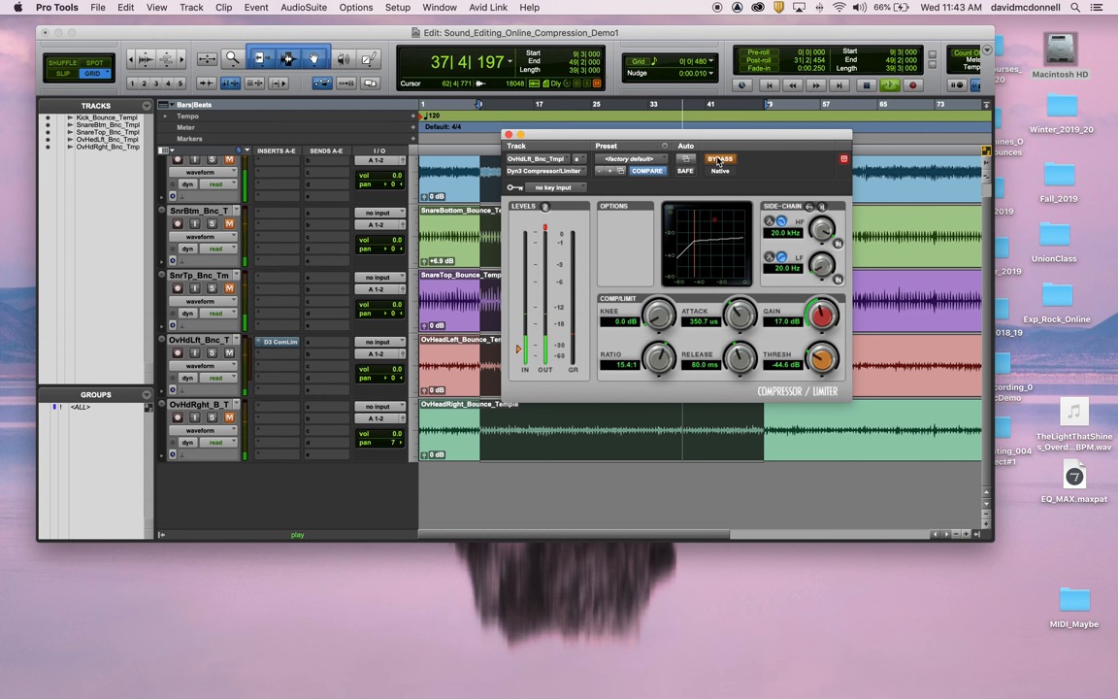
click(720, 158)
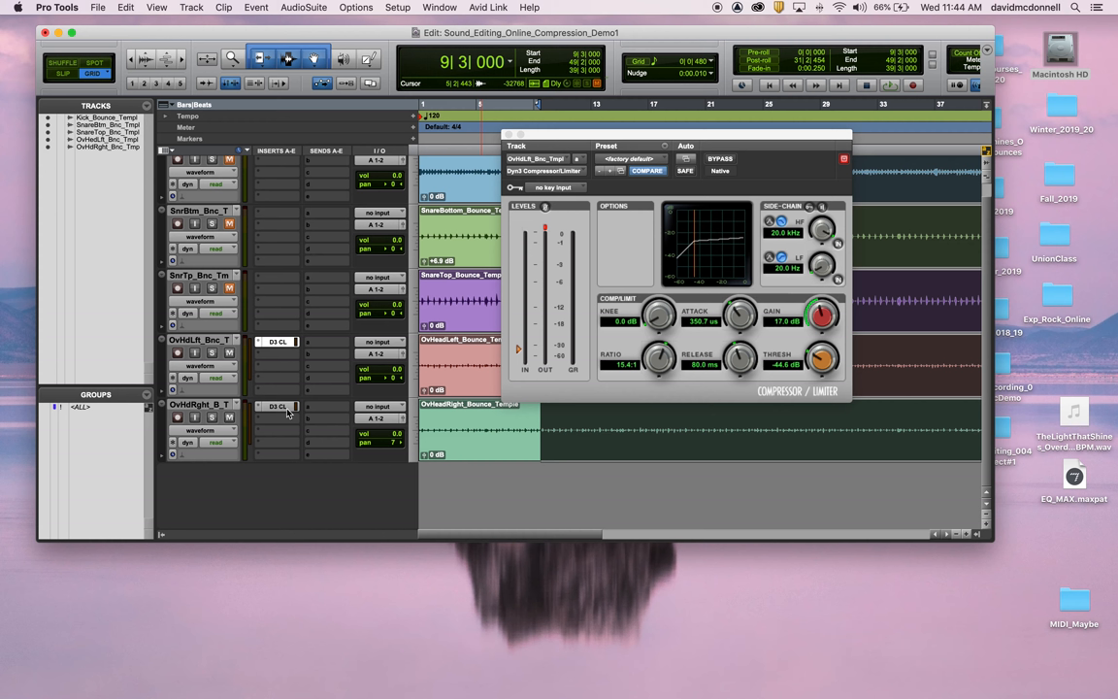
mouse_move(280, 406)
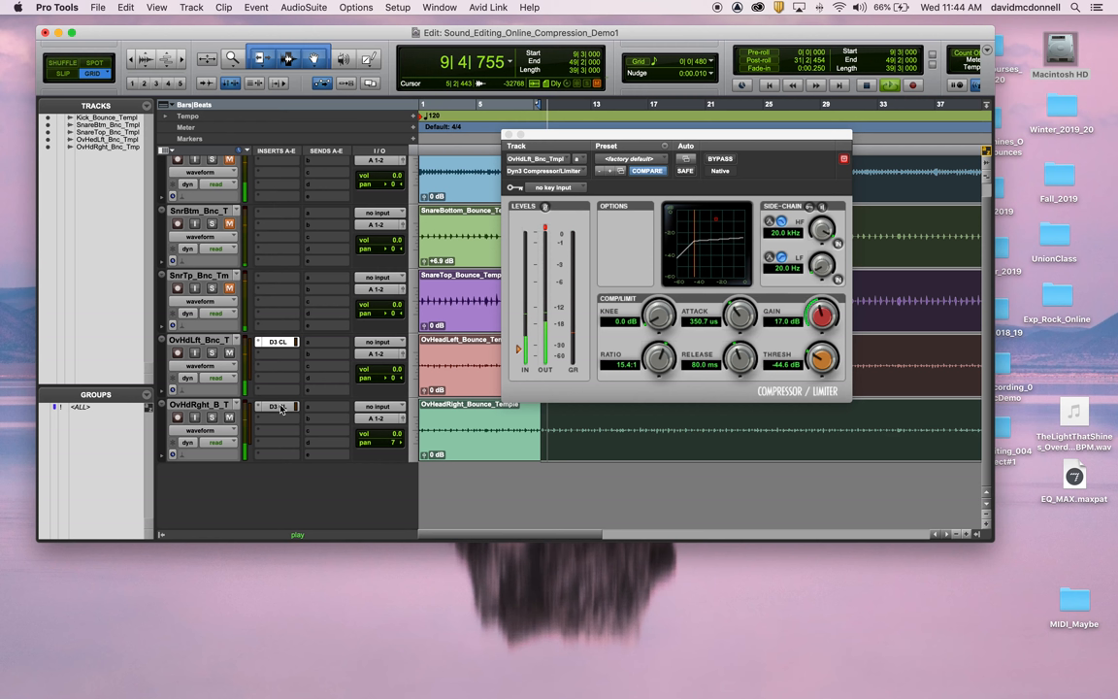
click(719, 158)
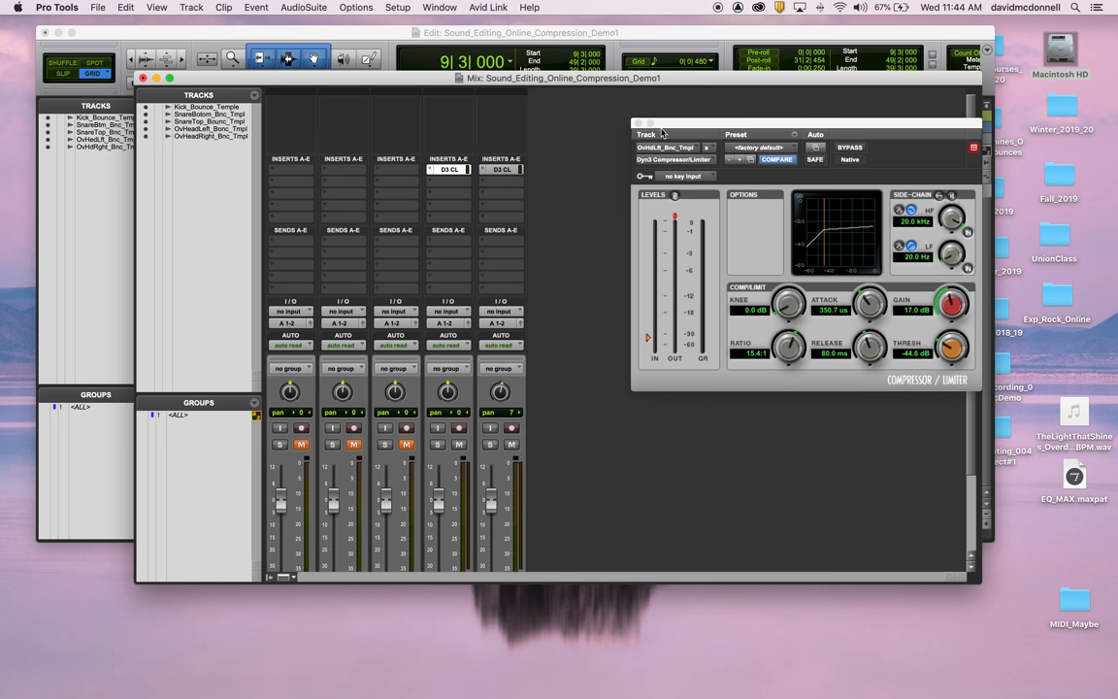
click(975, 125)
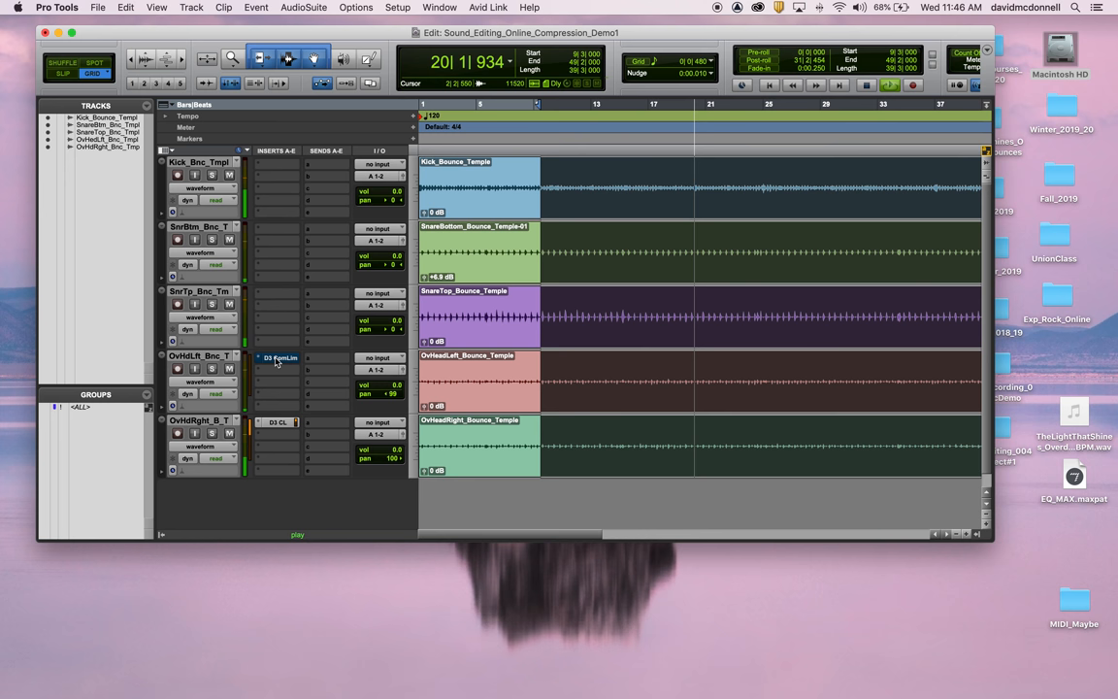
click(280, 422)
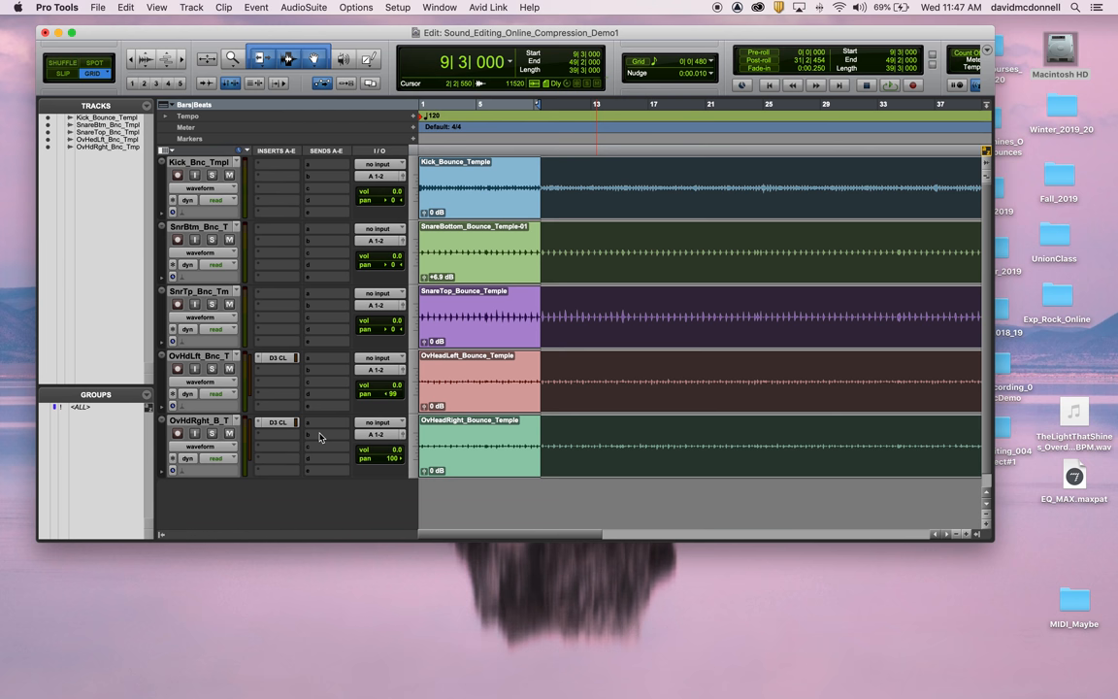
click(737, 126)
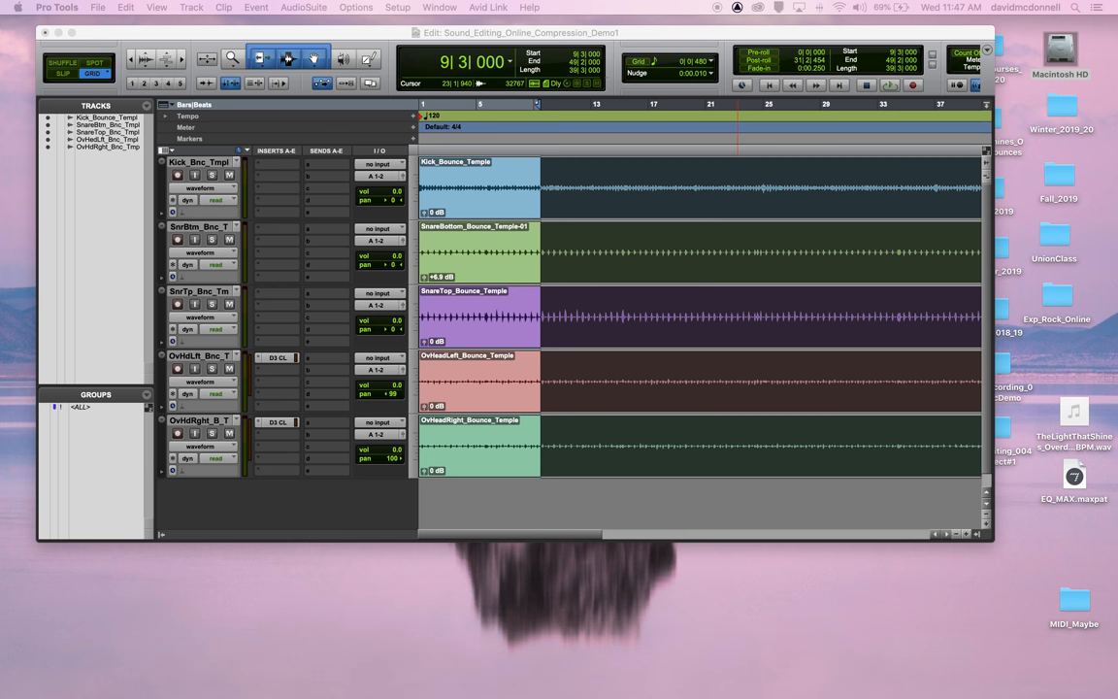